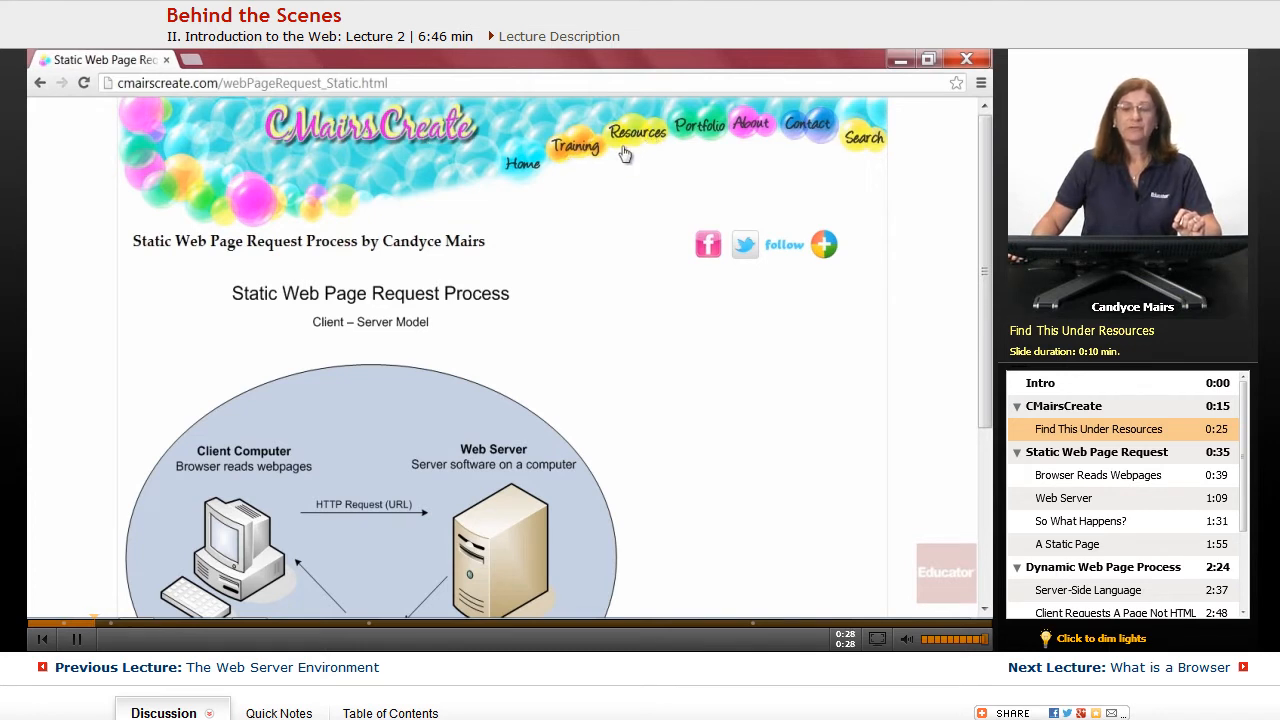
{"action": "mouse_move", "coordinate": [657, 199]}
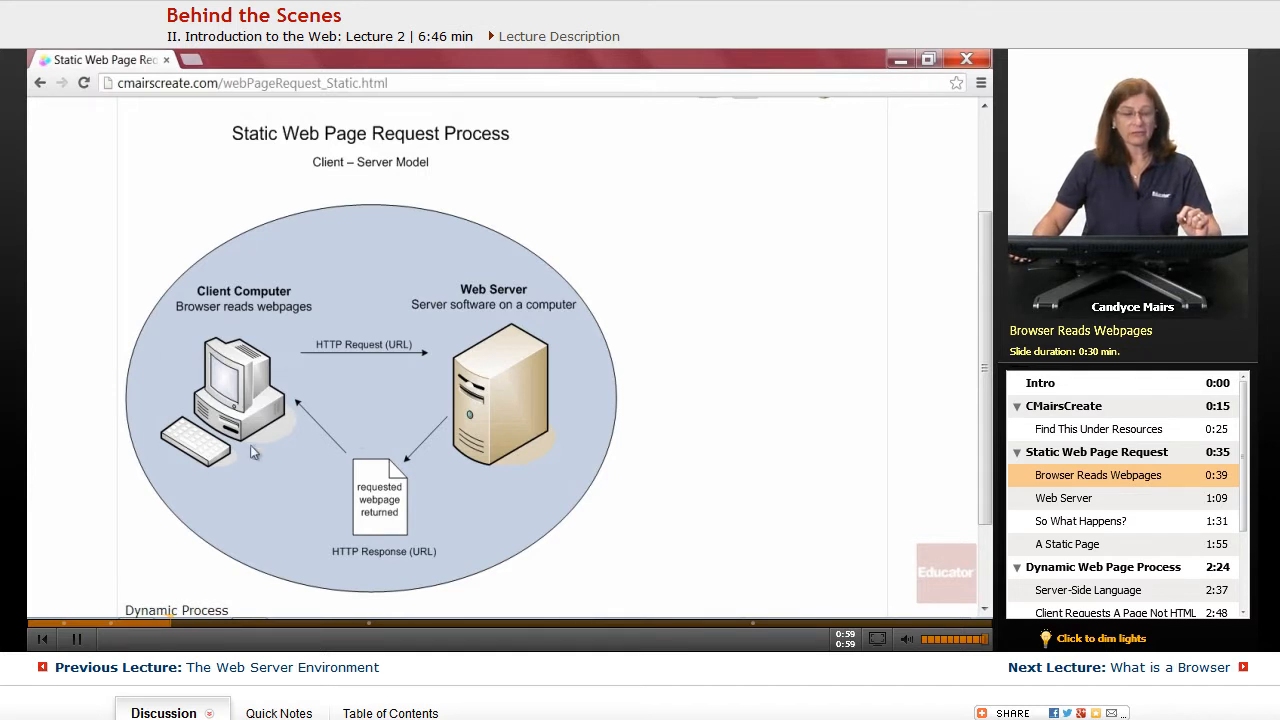
{"action": "mouse_move", "coordinate": [237, 413]}
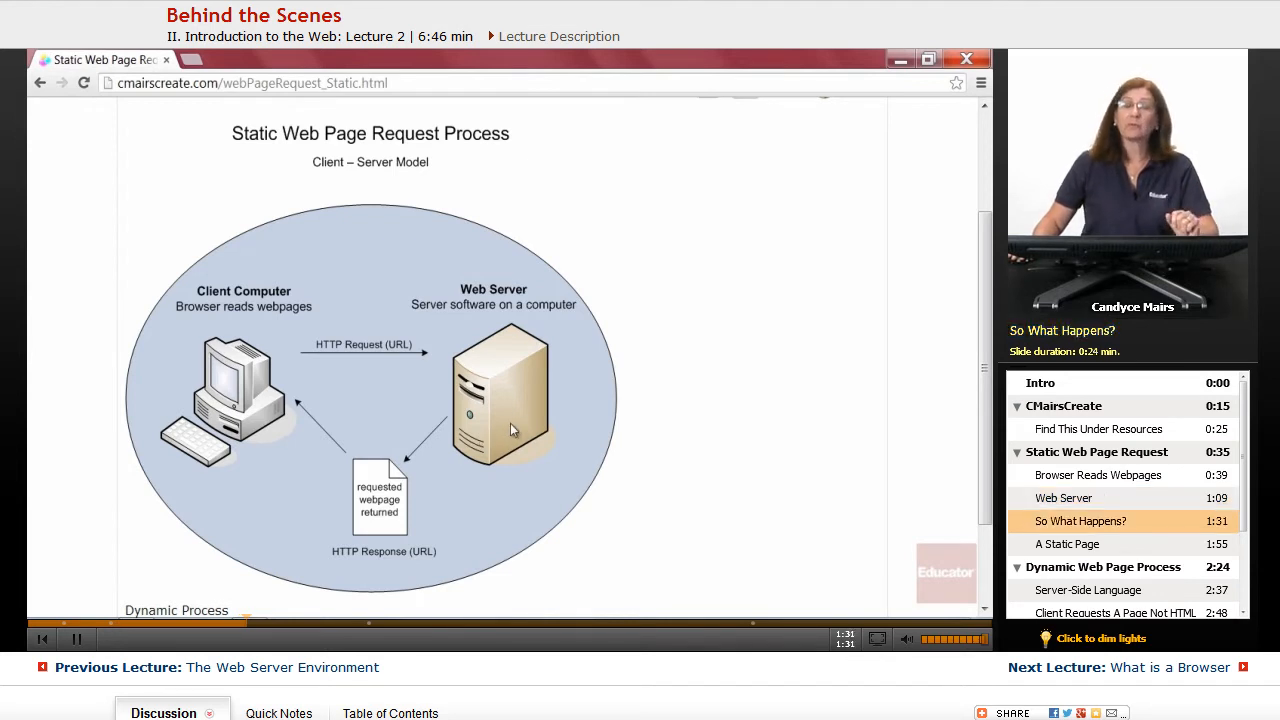
{"action": "mouse_move", "coordinate": [360, 377]}
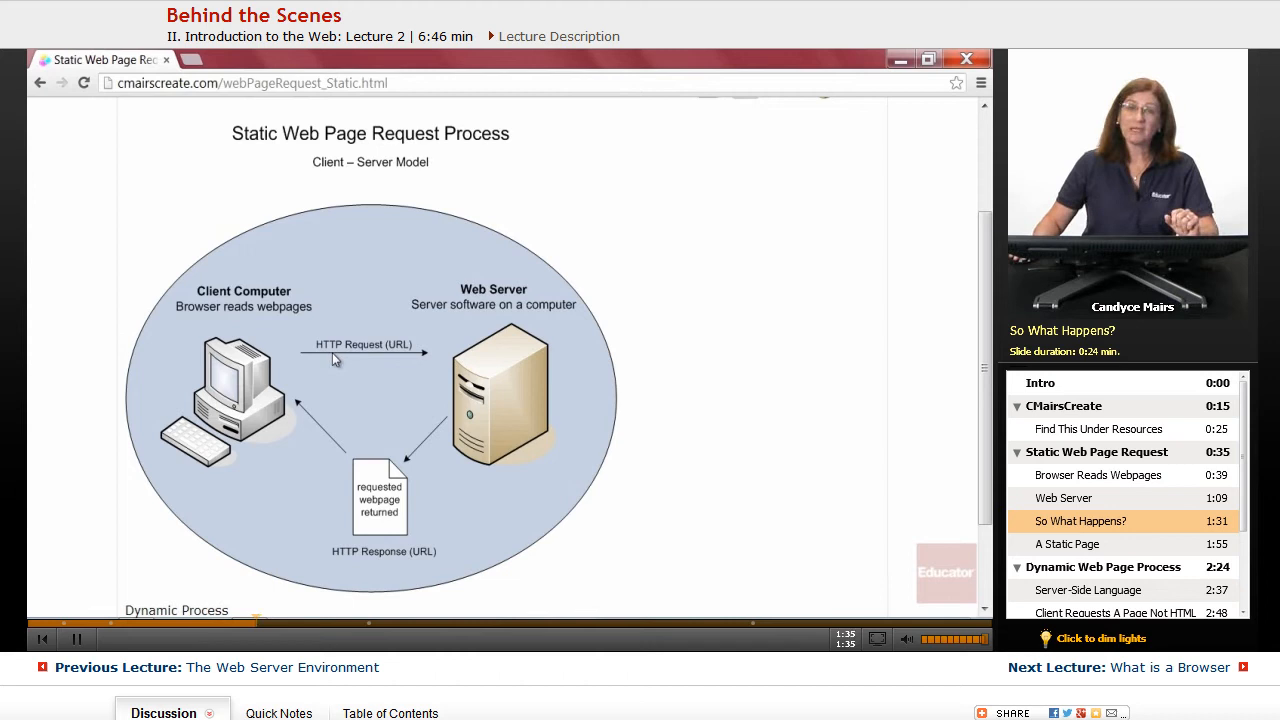
{"action": "mouse_move", "coordinate": [500, 375]}
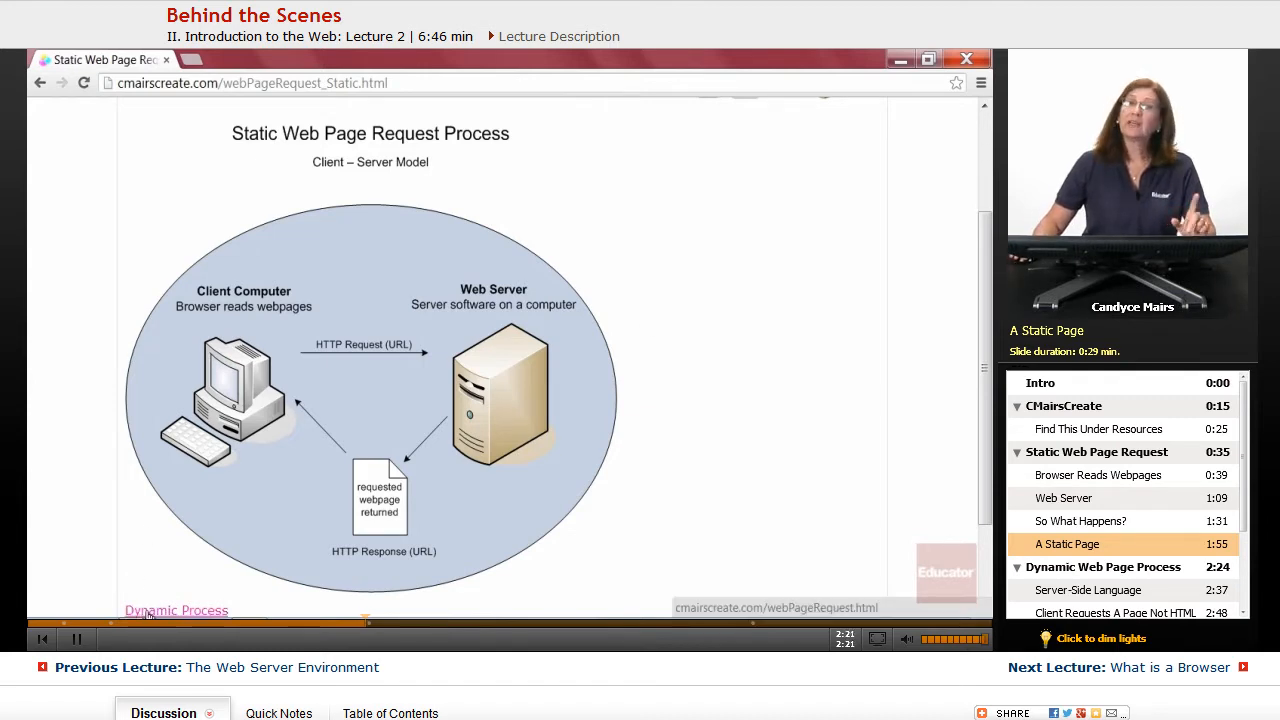
- Follow the 'Dynamic Process' link to load webPageRequest.html with the static-versus-dynamic diagram
{"action": "left_click", "coordinate": [176, 610]}
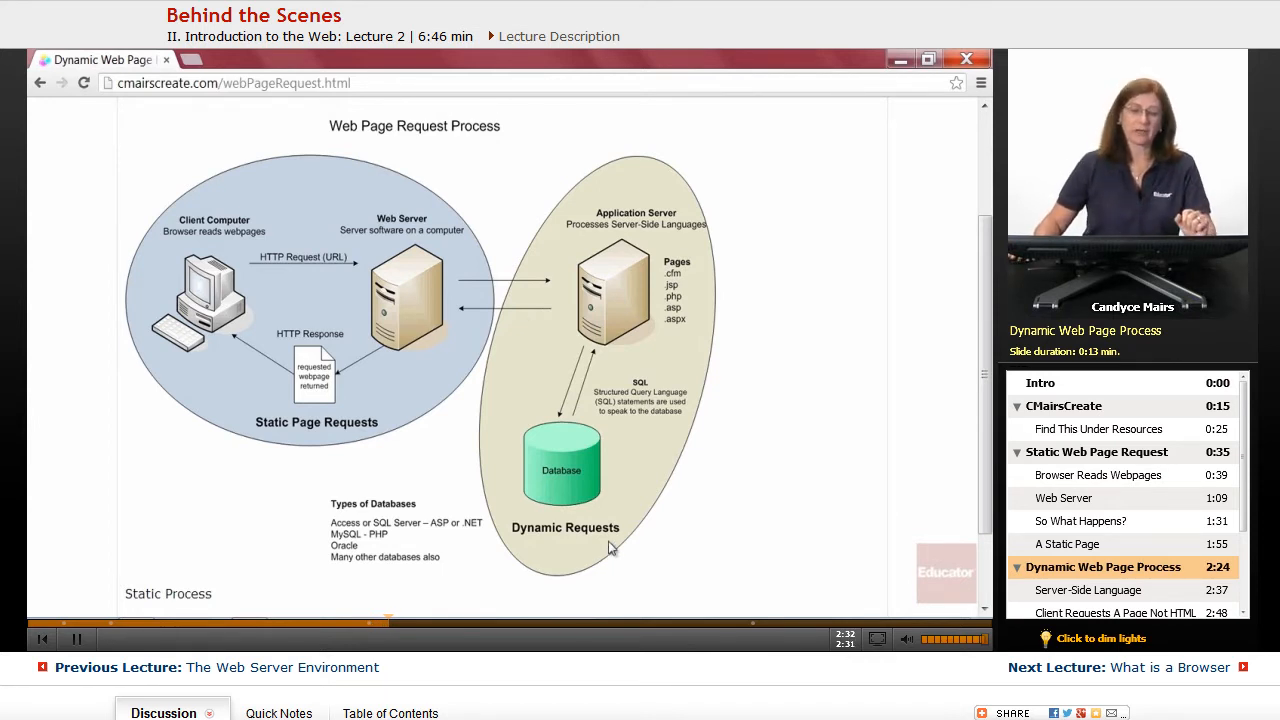
{"action": "mouse_move", "coordinate": [157, 380]}
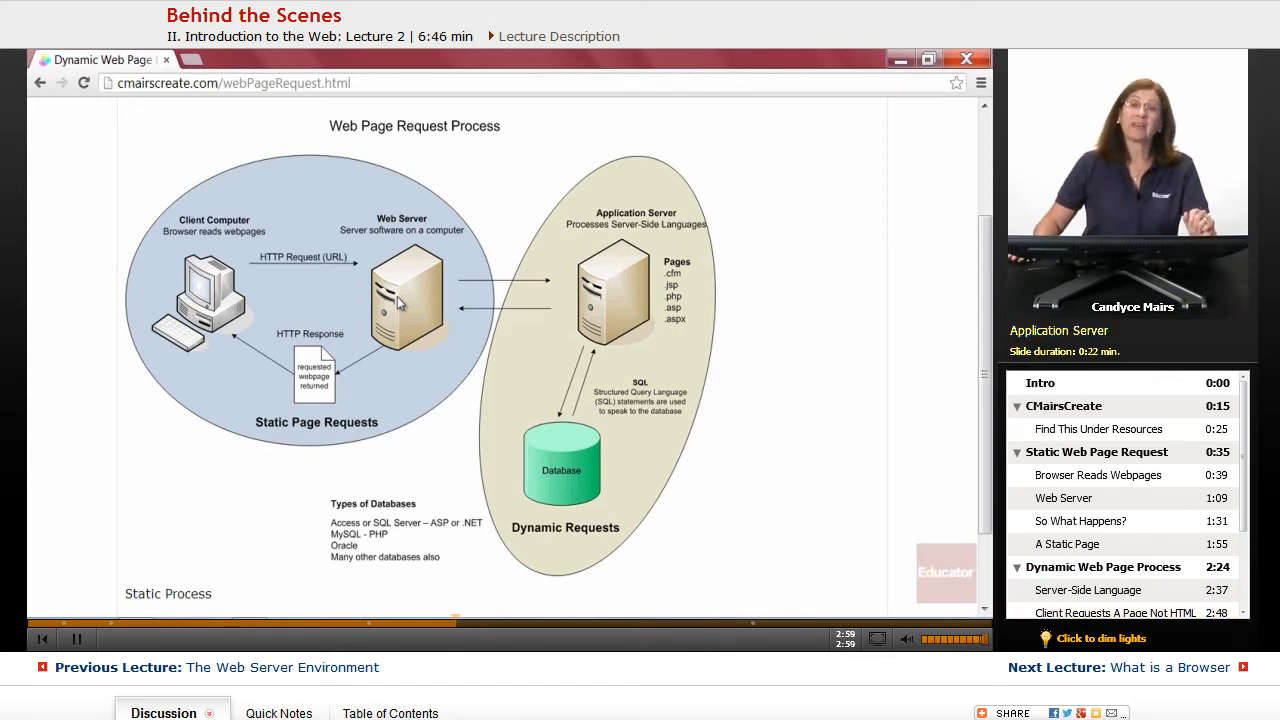
{"action": "mouse_move", "coordinate": [715, 310]}
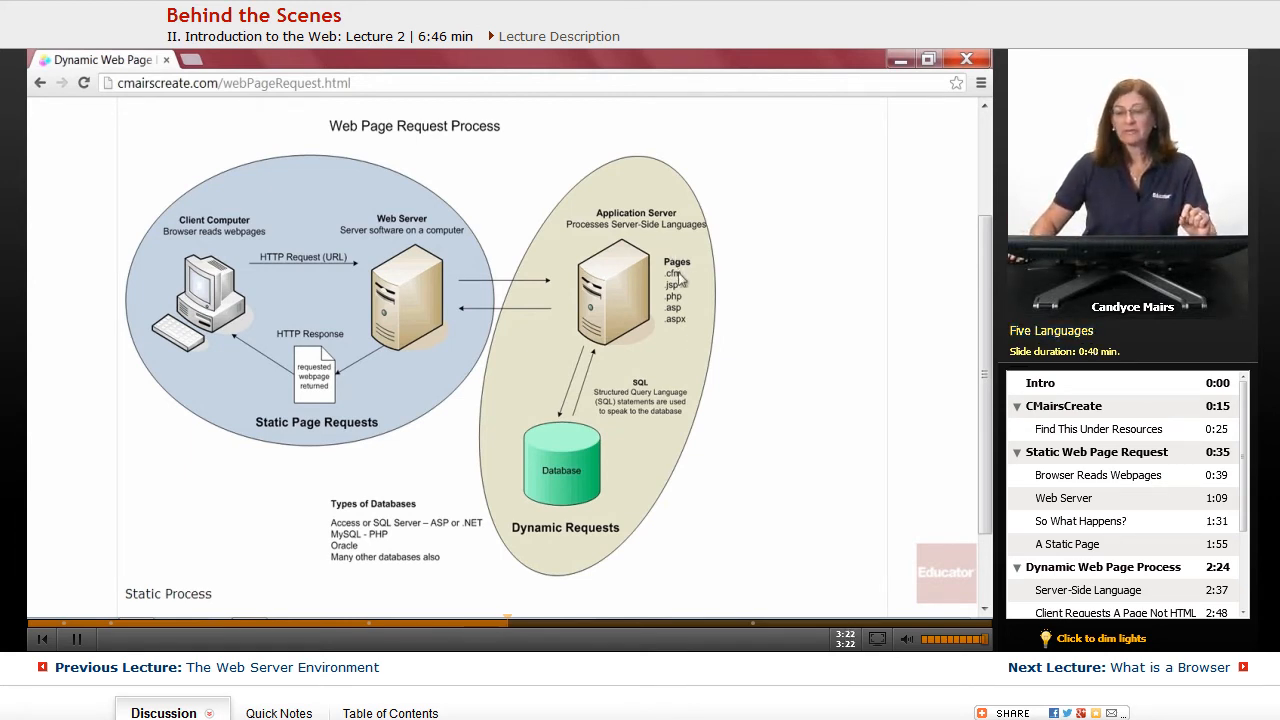
{"action": "mouse_move", "coordinate": [683, 345]}
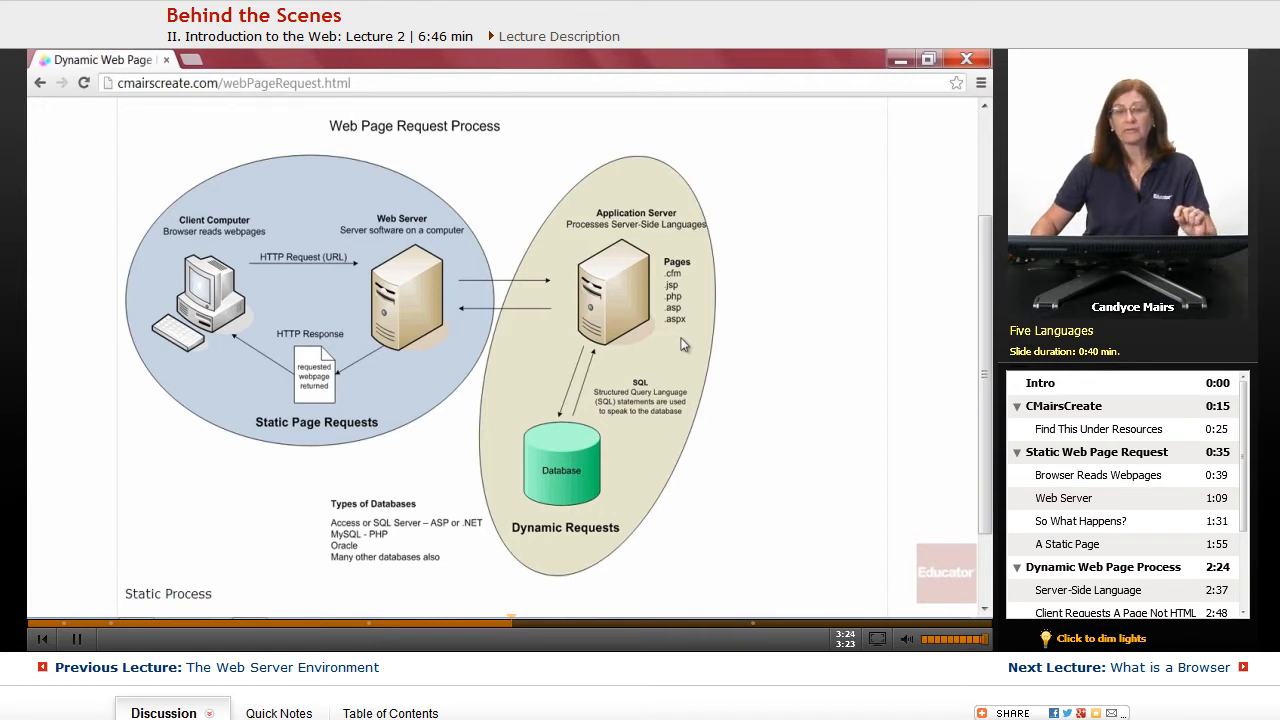
{"action": "mouse_move", "coordinate": [688, 297]}
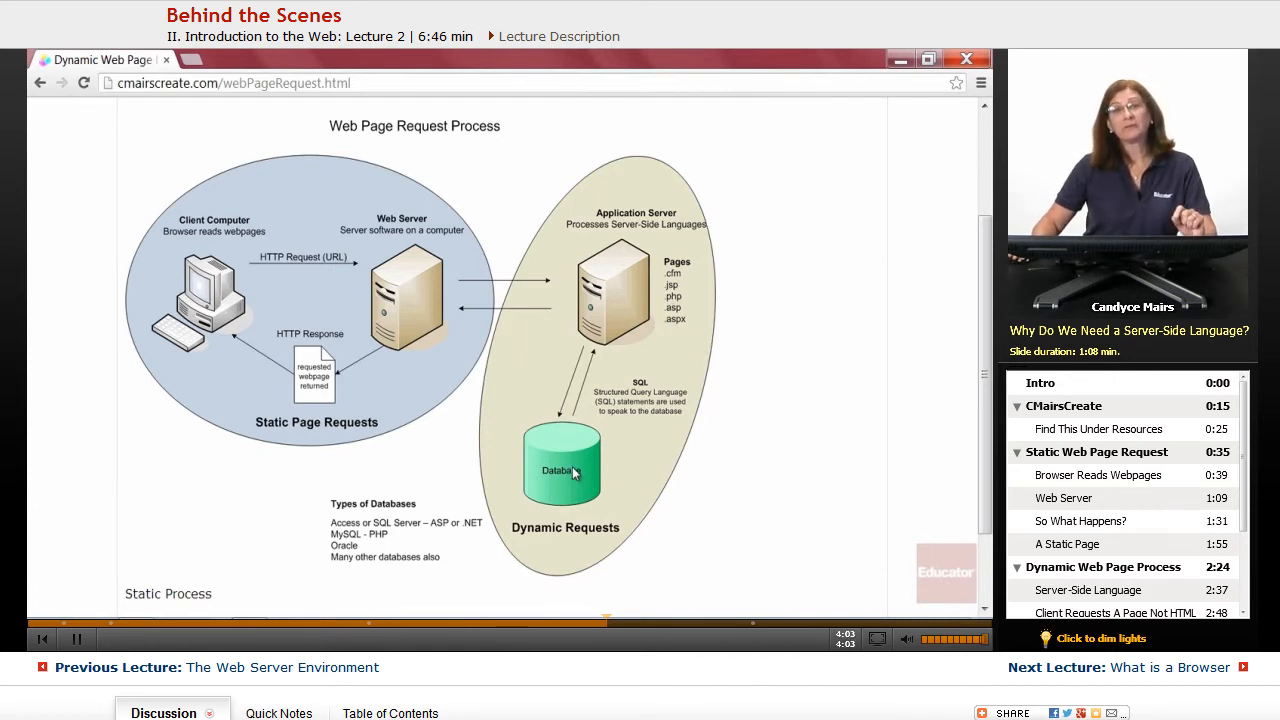
{"action": "mouse_move", "coordinate": [447, 320]}
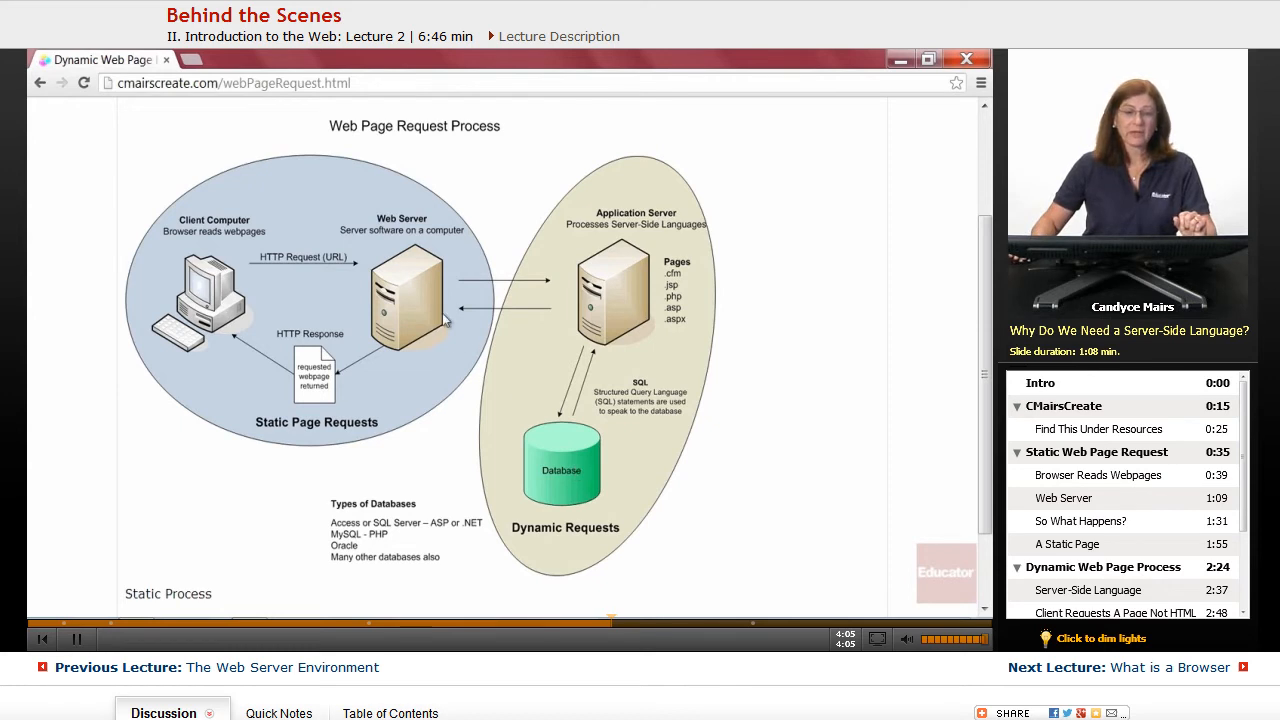
{"action": "mouse_move", "coordinate": [455, 336]}
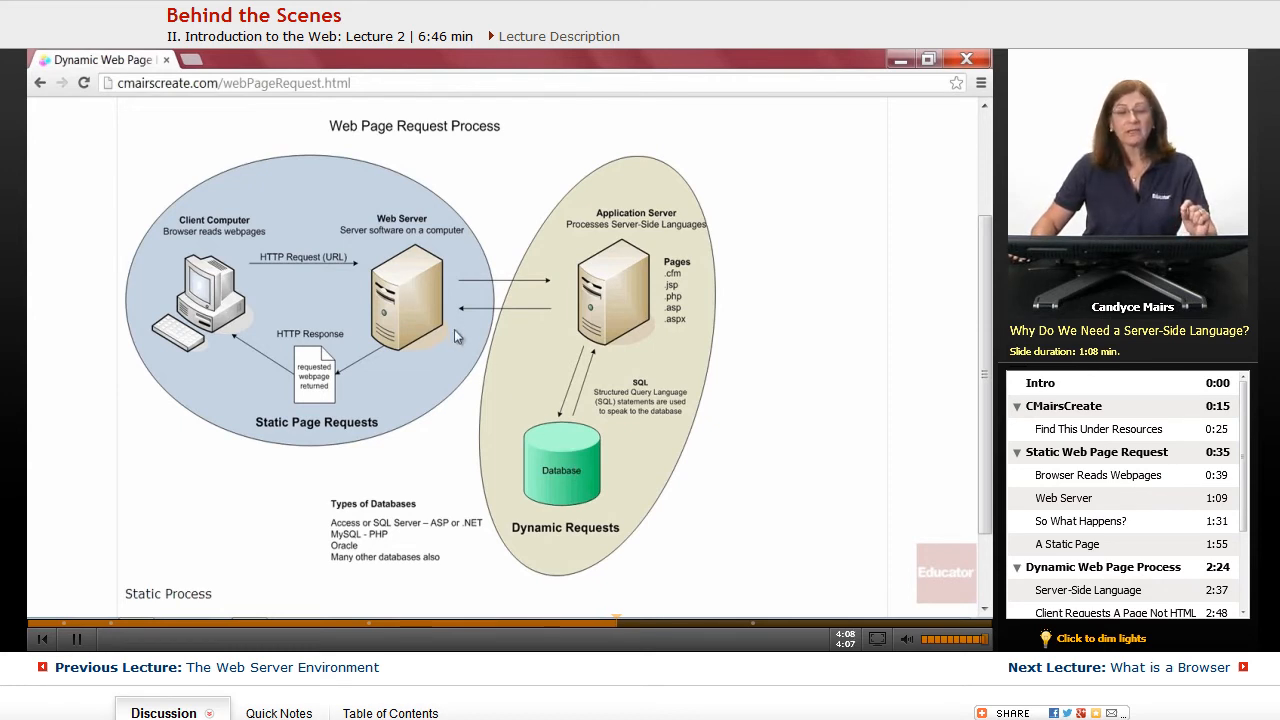
{"action": "mouse_move", "coordinate": [553, 449]}
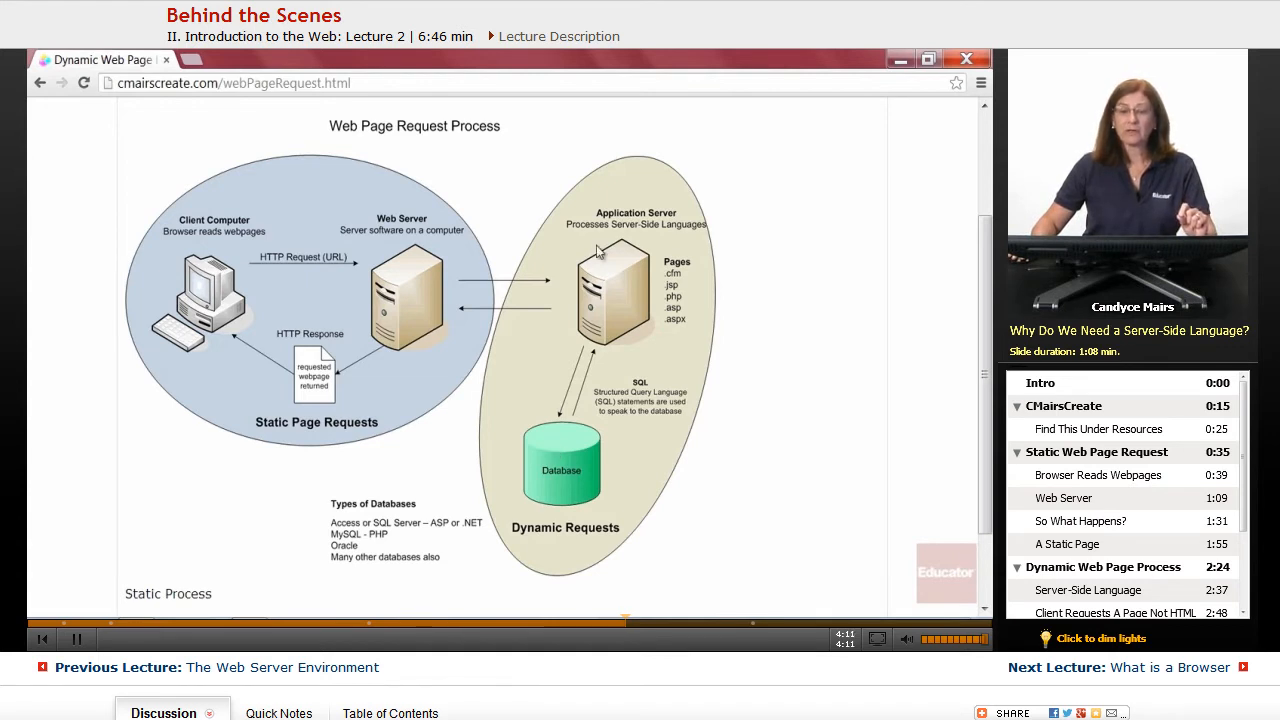
{"action": "mouse_move", "coordinate": [660, 355]}
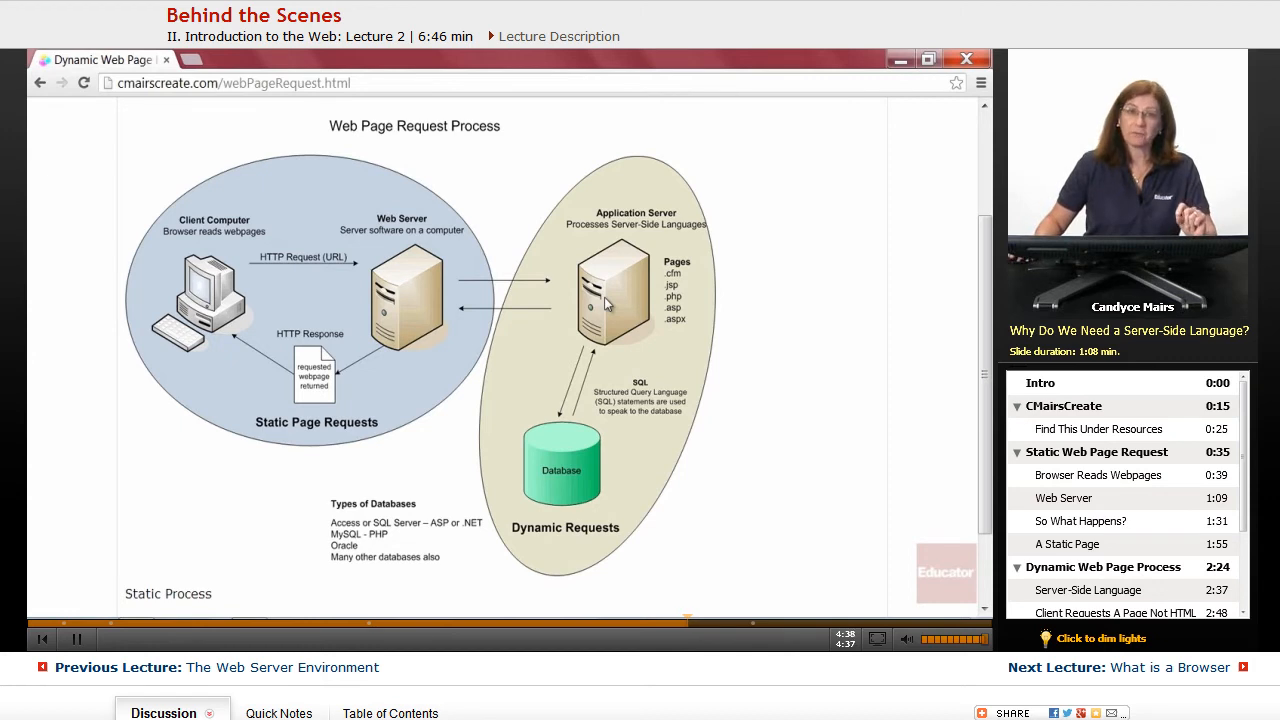
{"action": "mouse_move", "coordinate": [625, 298]}
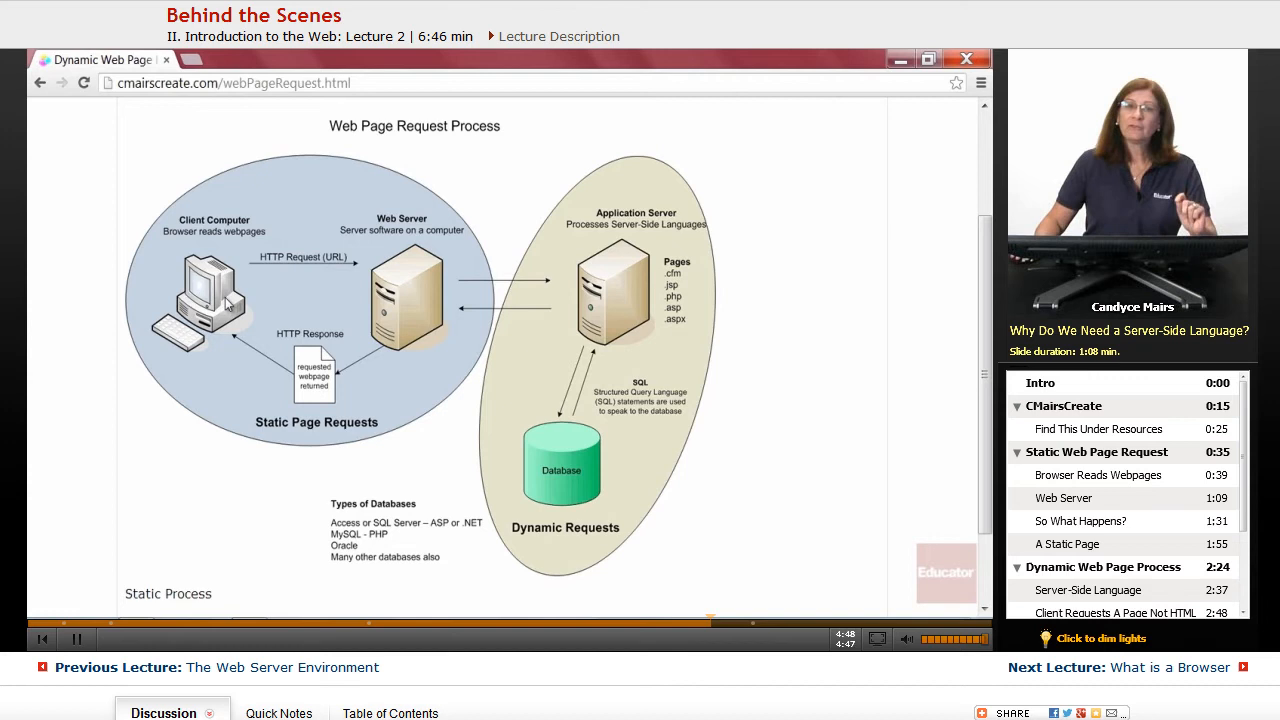
{"action": "mouse_move", "coordinate": [770, 250]}
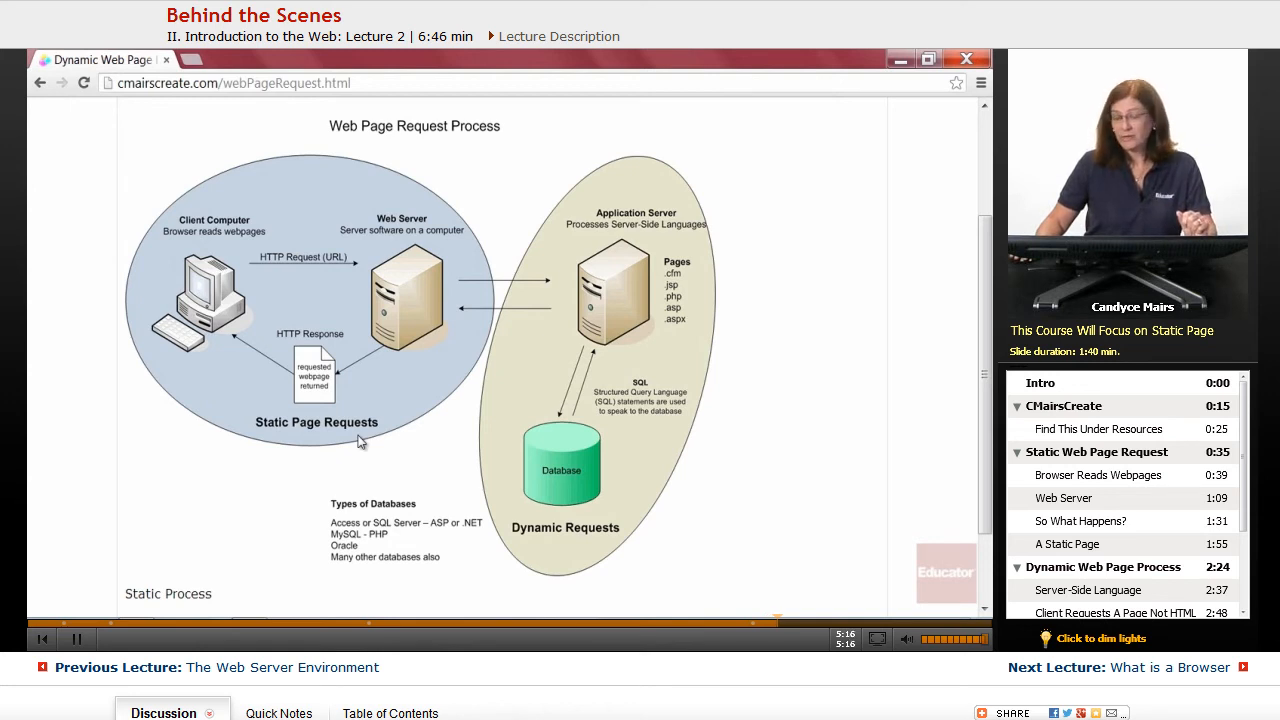
{"action": "mouse_move", "coordinate": [637, 132]}
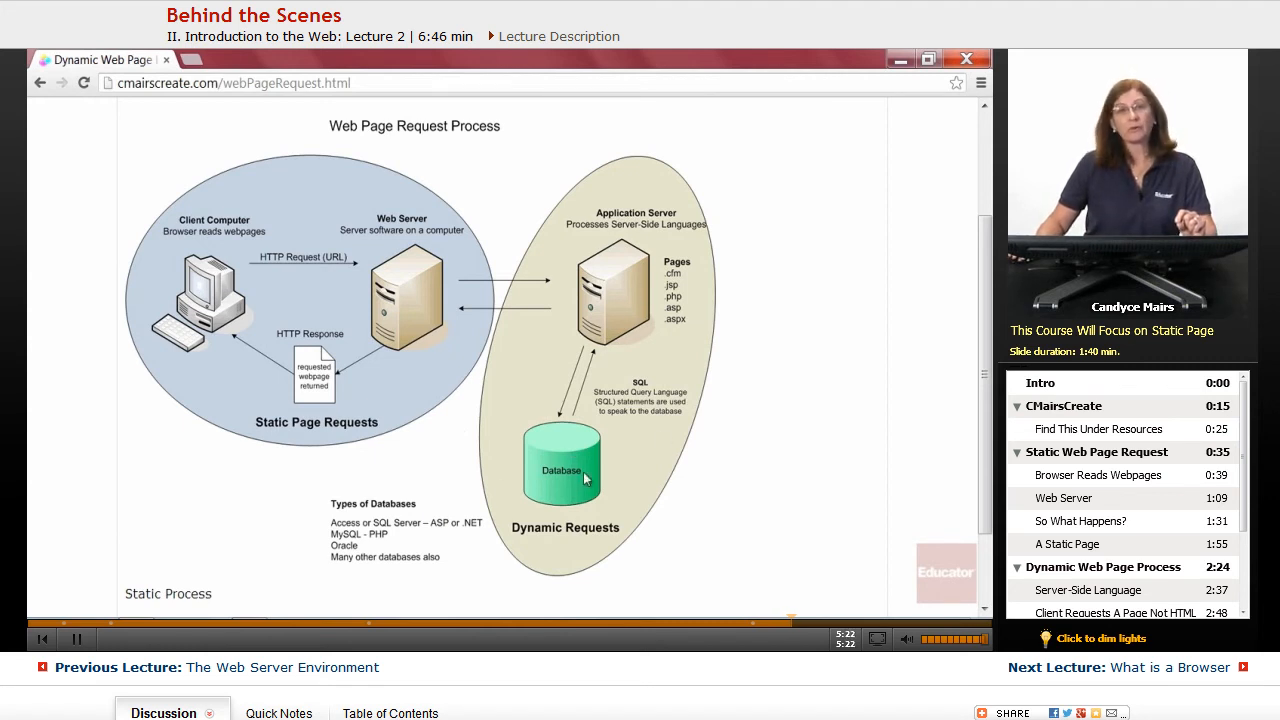
{"action": "mouse_move", "coordinate": [750, 408]}
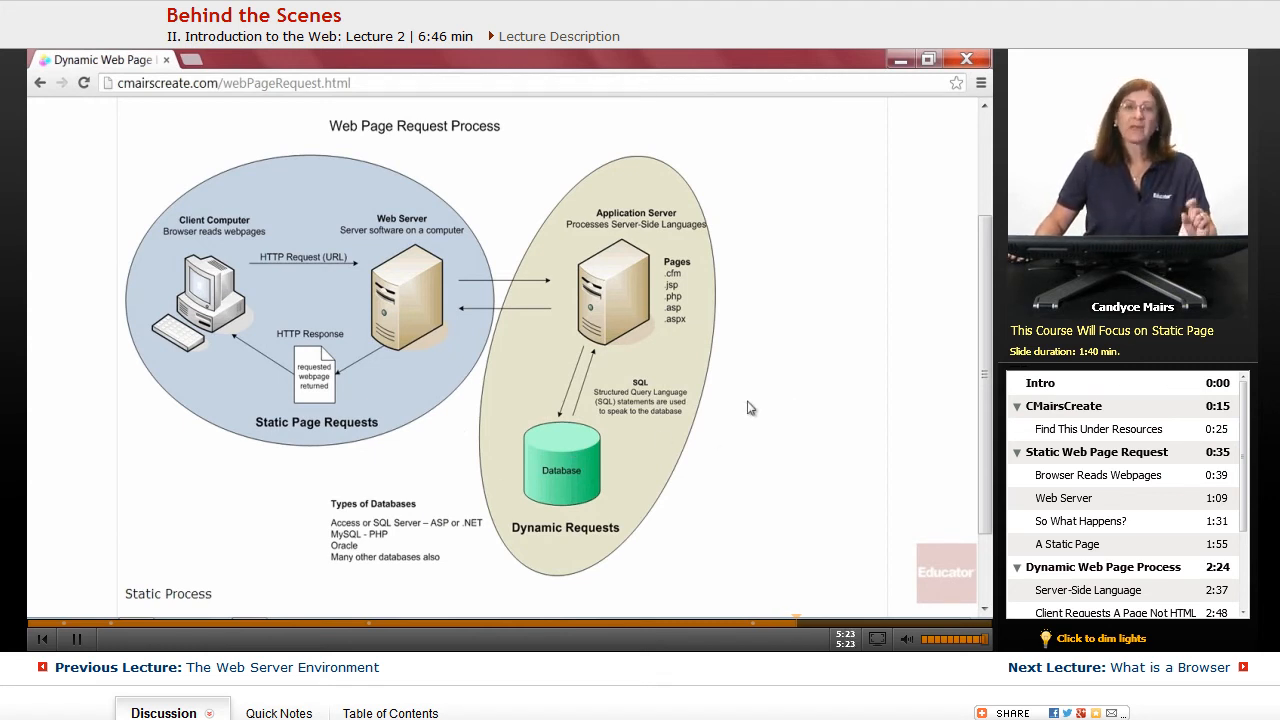